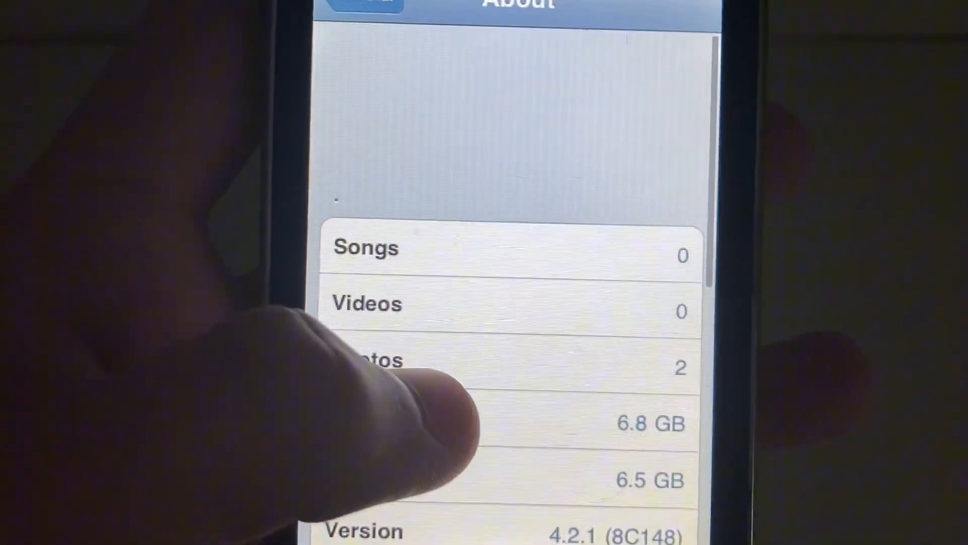
Step: Prepare the connected iPod through DFU until greenpois0n reports it ready to jailbreak
scroll(down, 3)
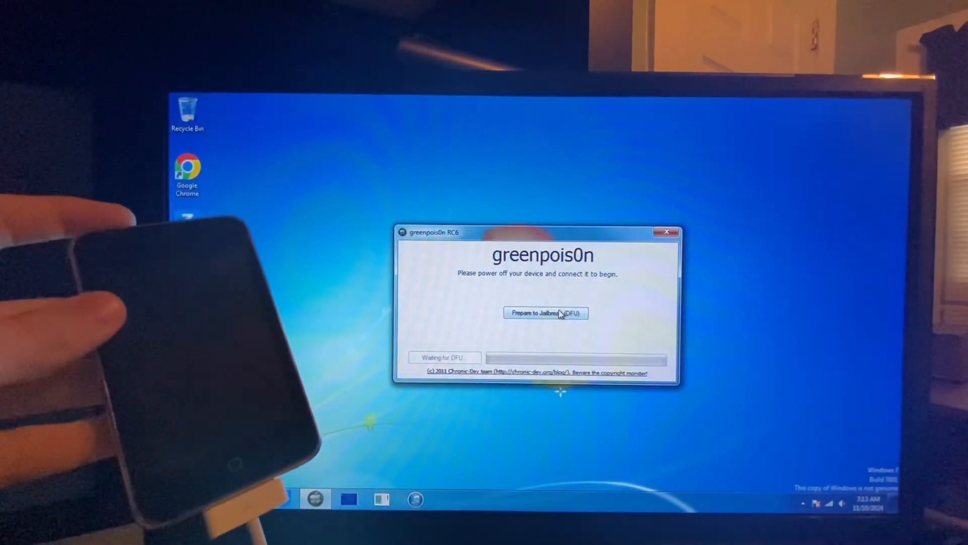
click(545, 312)
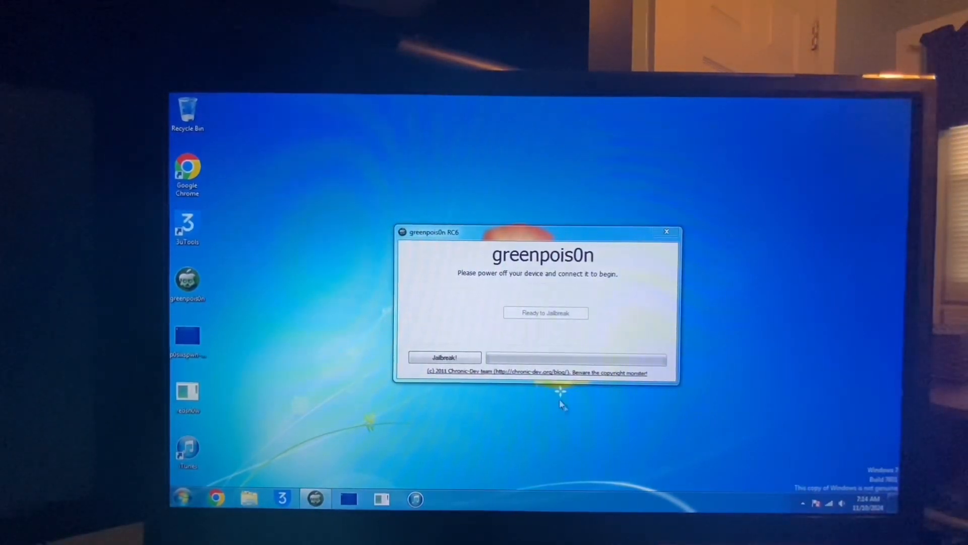
Step: Start the greenpois0n jailbreak and let the progress bar run to completion
click(443, 357)
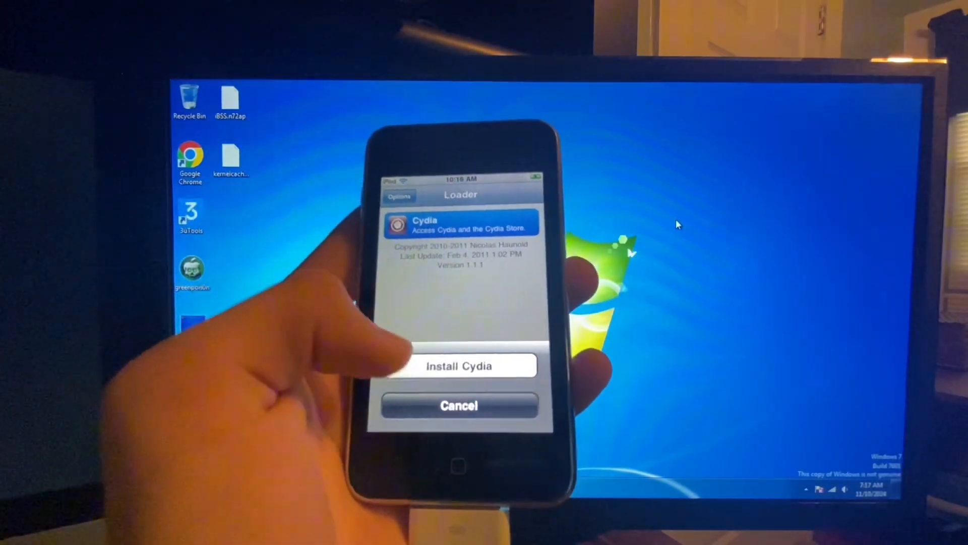
Step: Install Cydia from the Loader app and wait for the device to respring
click(460, 366)
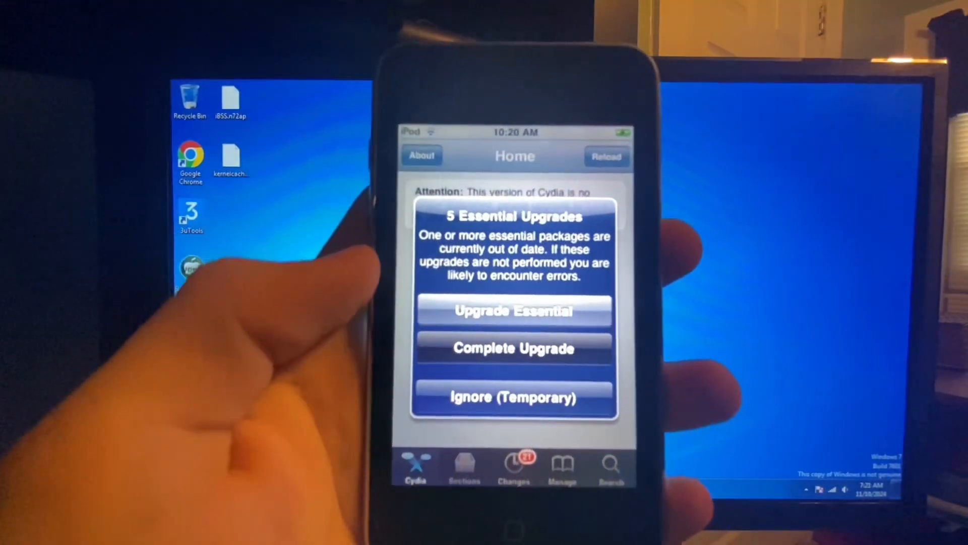
Step: Accept the 5 Essential Upgrades prompt so Cydia upgrades and restarts to the home screen
click(513, 309)
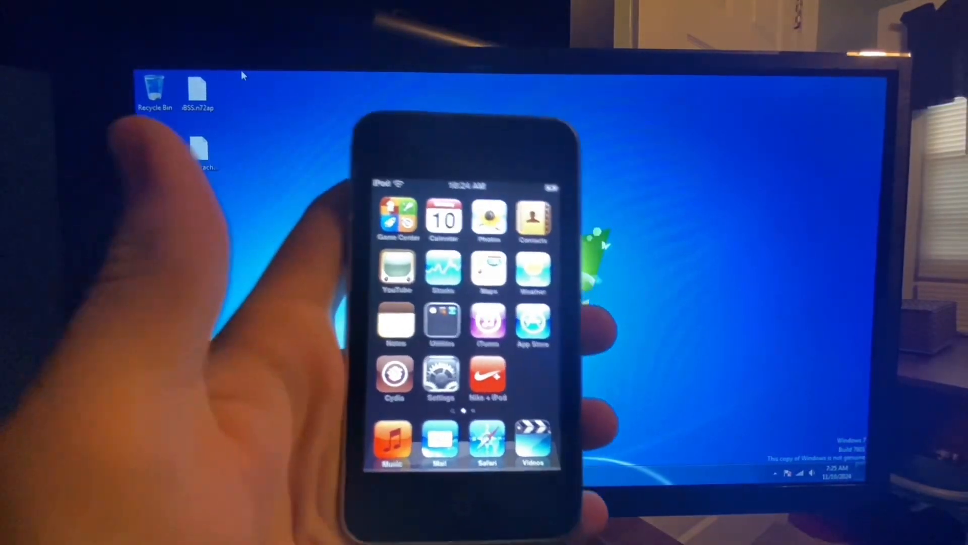
Step: Delete the Loader app from the home screen and confirm its removal
scroll(left, 3)
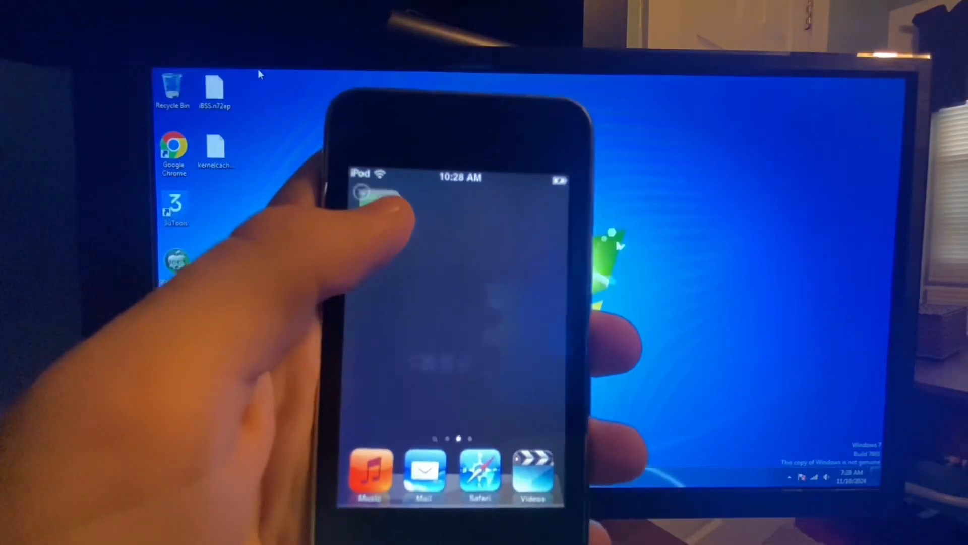
click(349, 185)
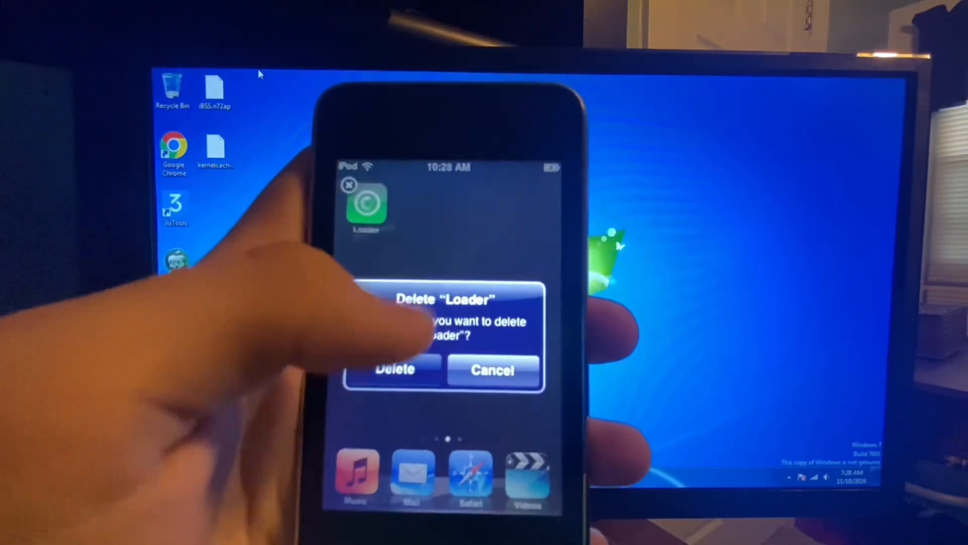
click(394, 369)
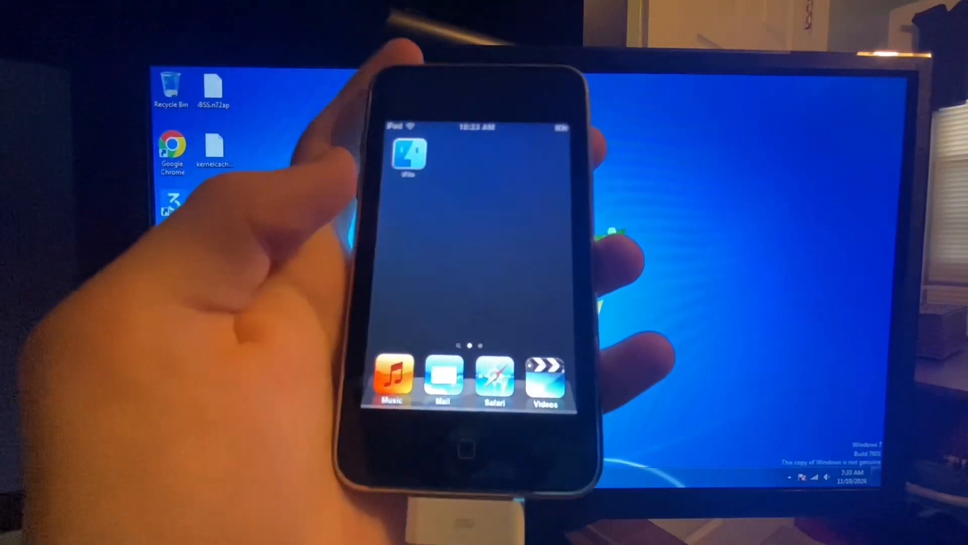
Step: Launch iFile from the home screen to reach its blank file view
click(407, 154)
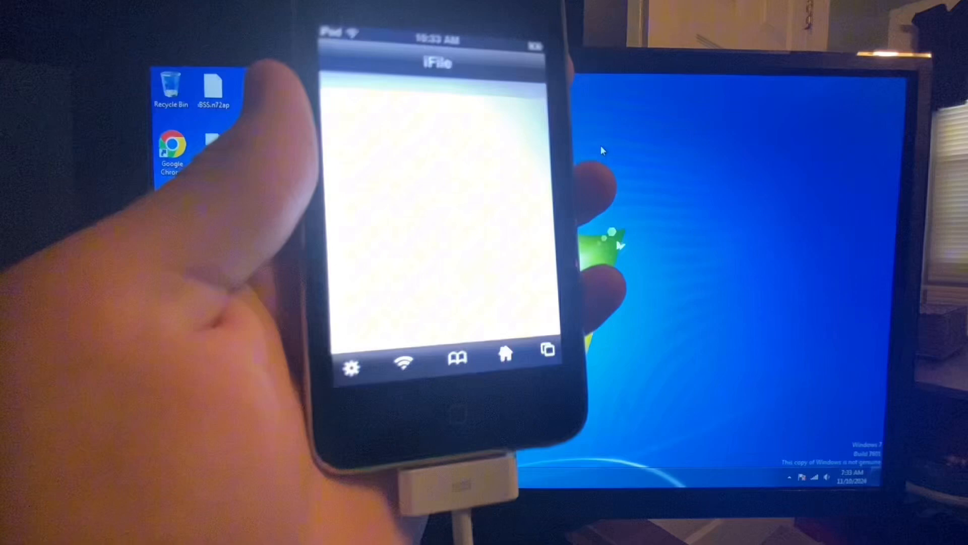